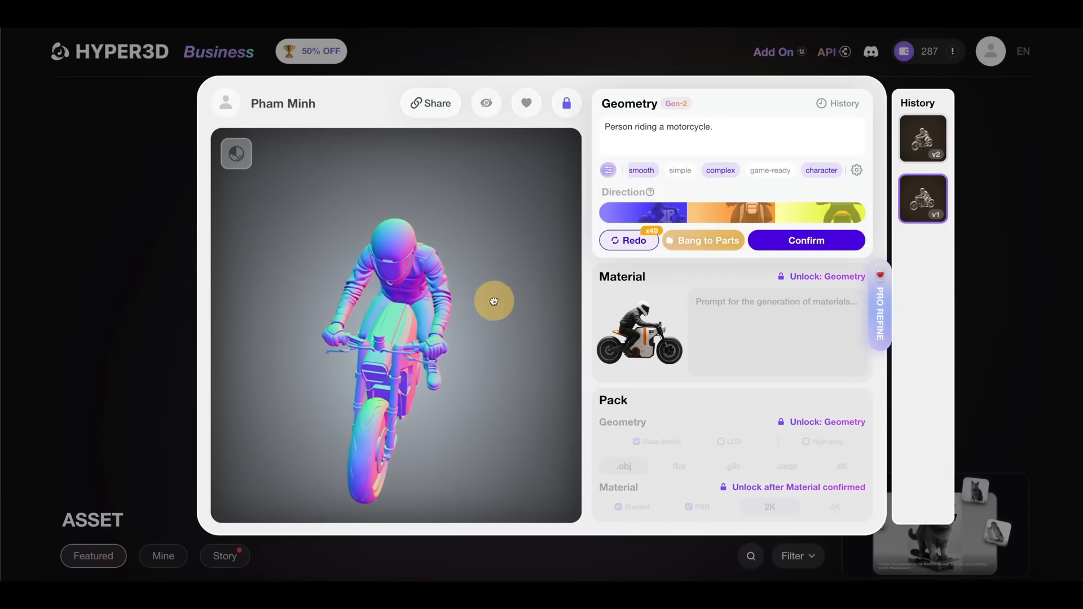
- Orbit the normal-shaded motorcycle rider model from its front view to a side view
{"action": "left_click_drag", "start_coordinate": [493, 302], "coordinate": [338, 255]}
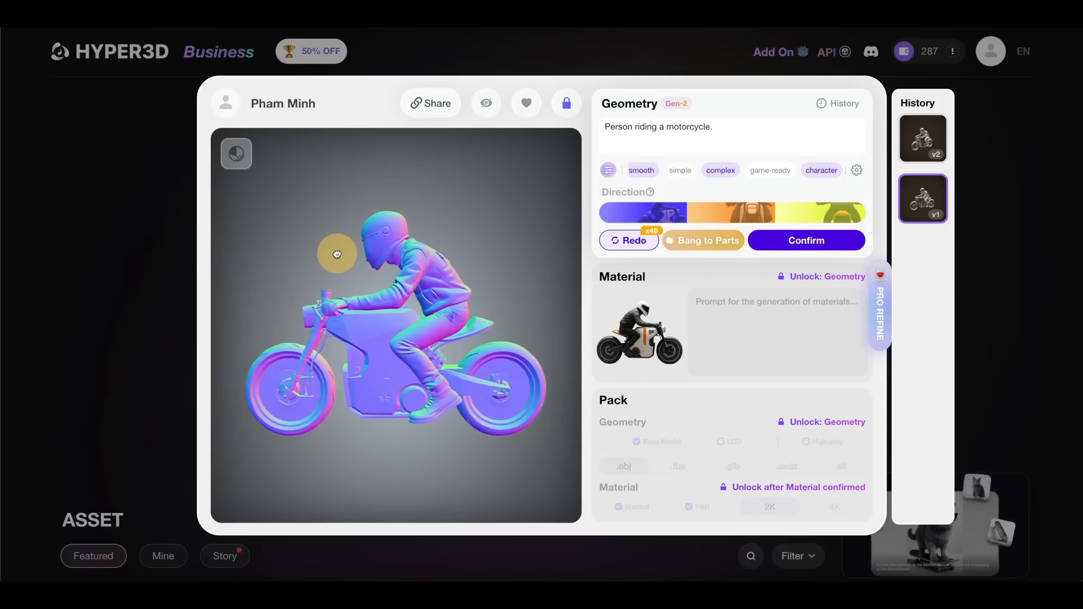